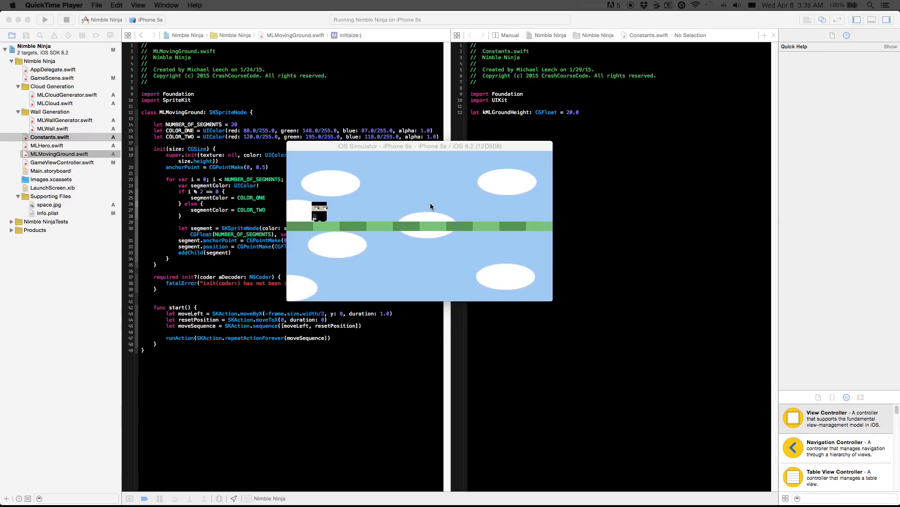
mouse_move(385, 181)
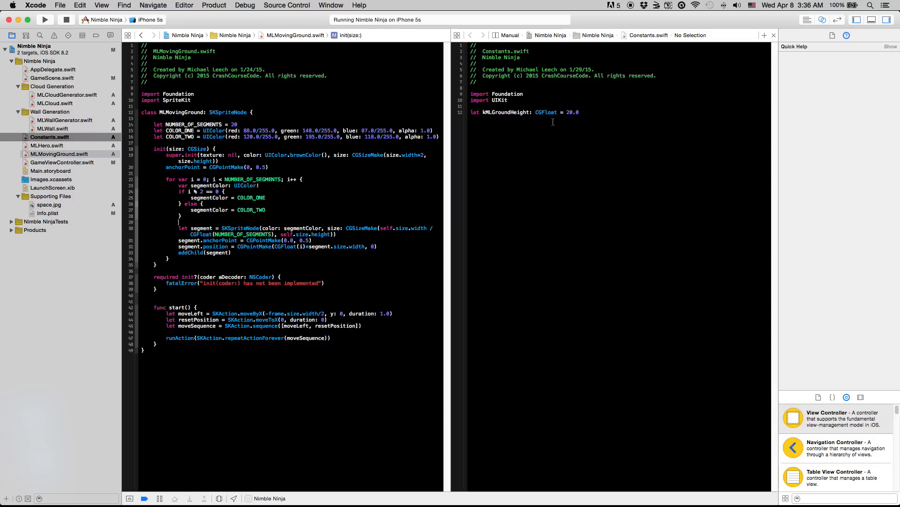
mouse_move(104, 151)
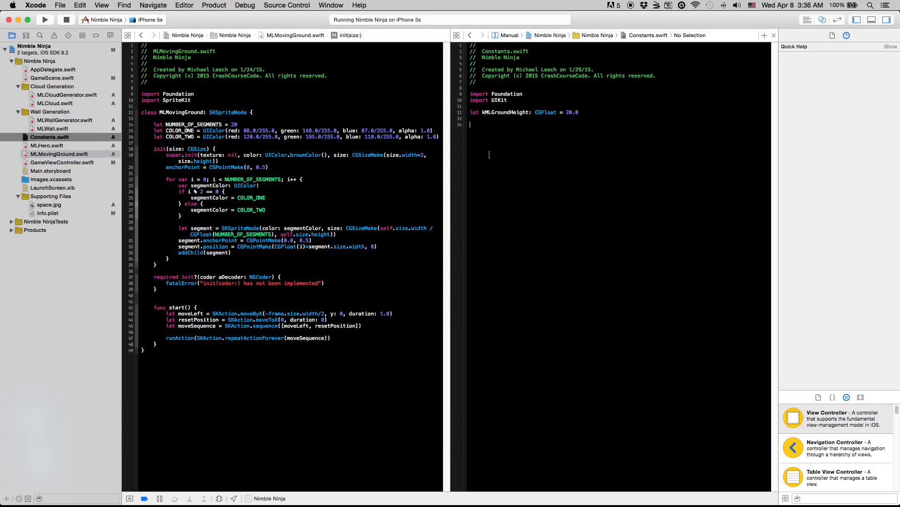
Step: Declare kDefaultXToMovePerSecond as a CGFloat constant of 320.0 and use it for the ground's leftward move
type("let")
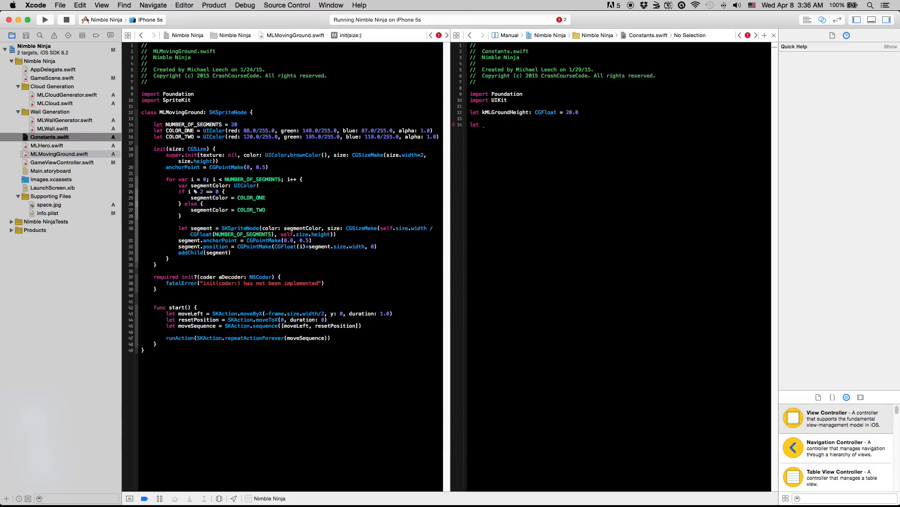
type("kDefaultX")
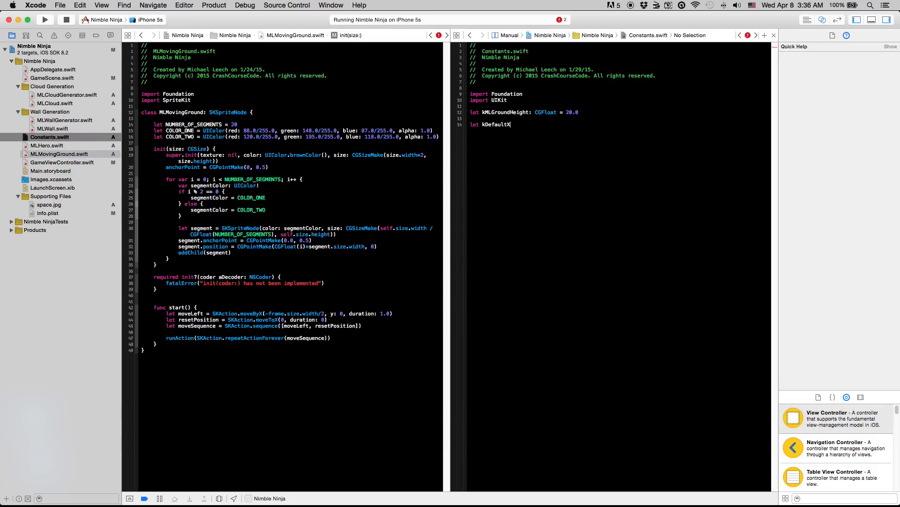
type("ToMovePer")
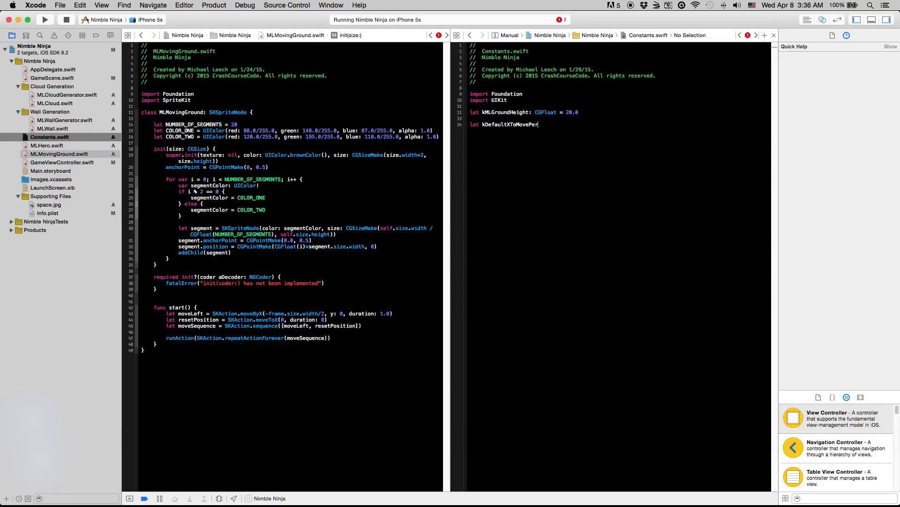
type("Second: CGF")
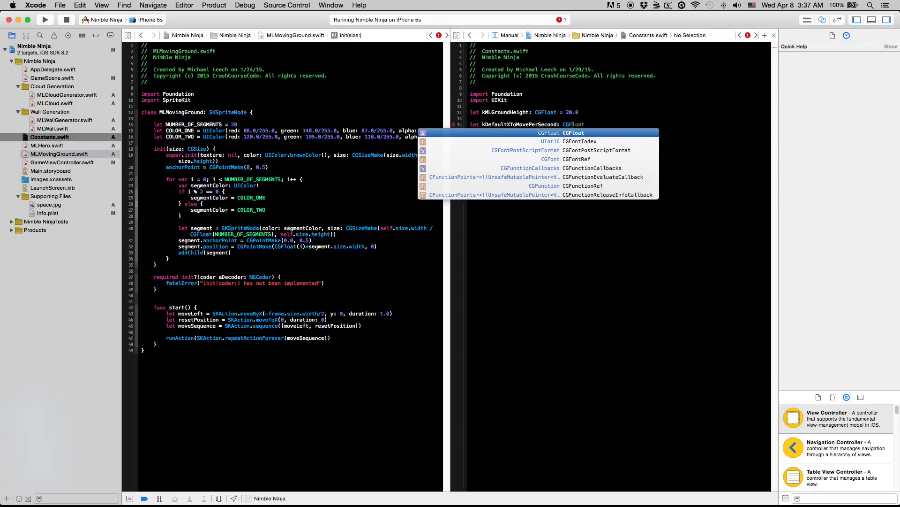
key("Escape")
type("oat = 320.0")
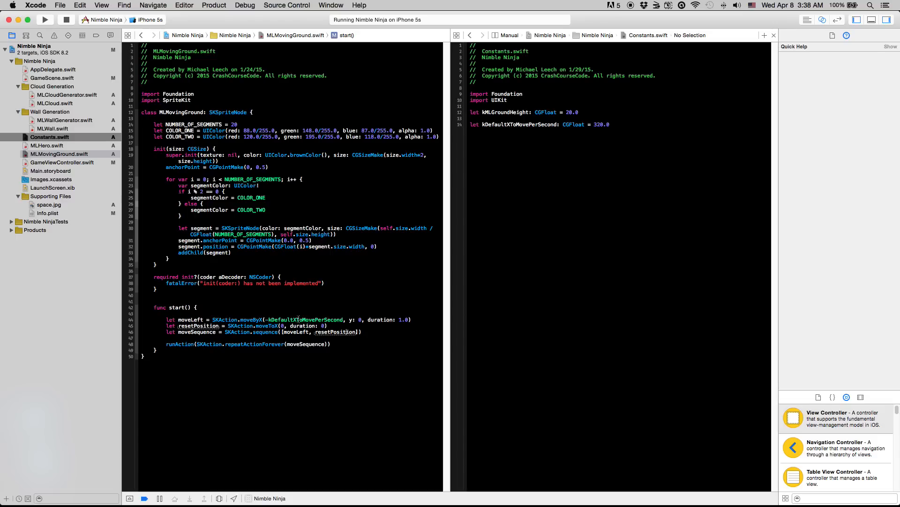
Step: Add adjustedDuration = frame.size.width / kDefaultXToMovePerSecond in start()
left_click(45, 20)
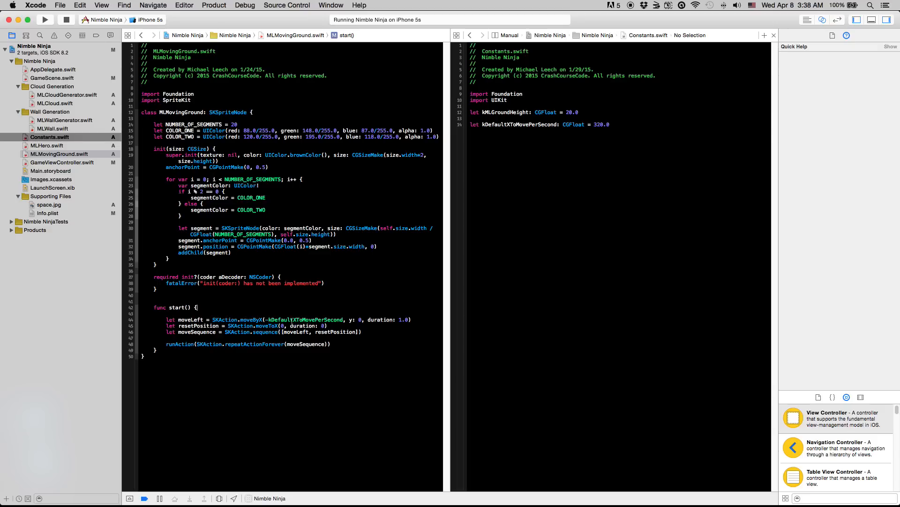
double_click(306, 319)
type("frame.size.width/2")
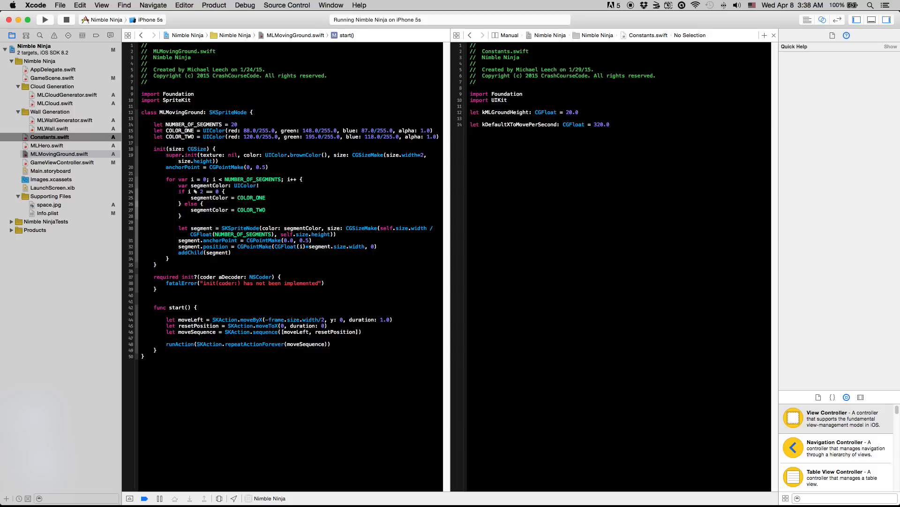
type("let adjustedDurat")
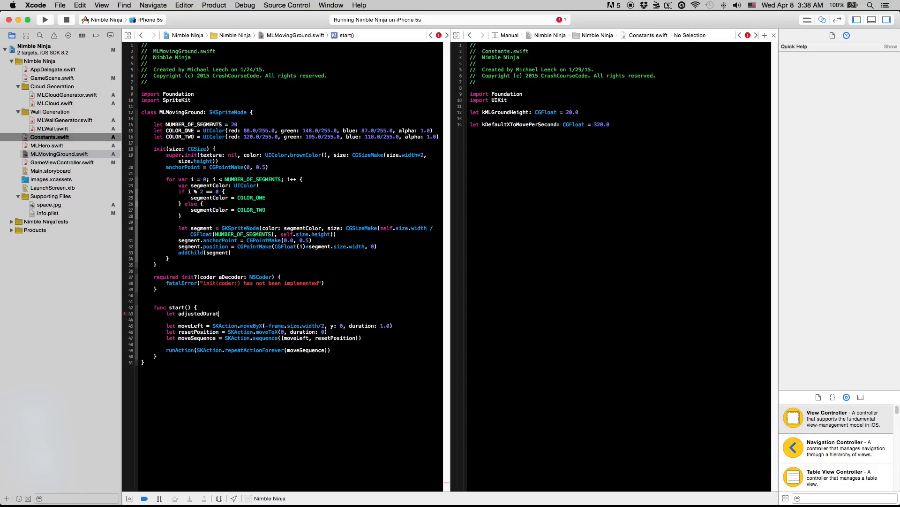
type("ion =")
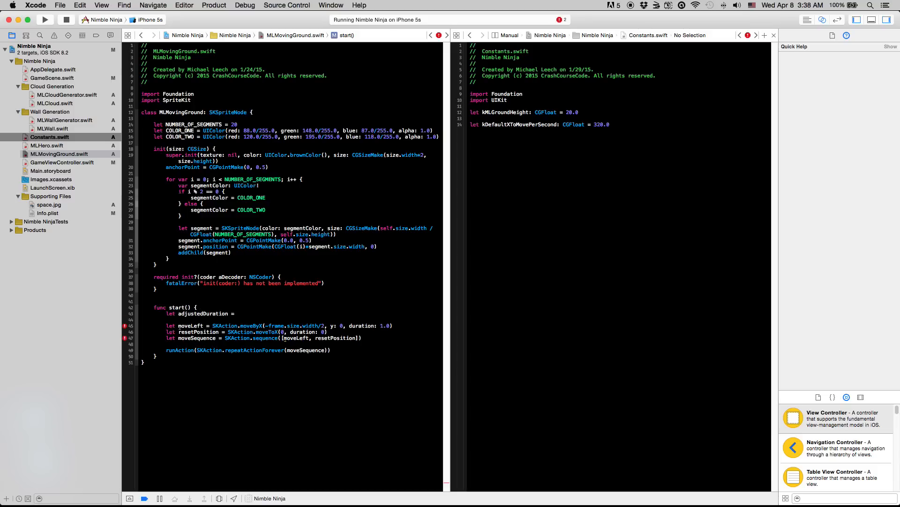
type("frame.size.width")
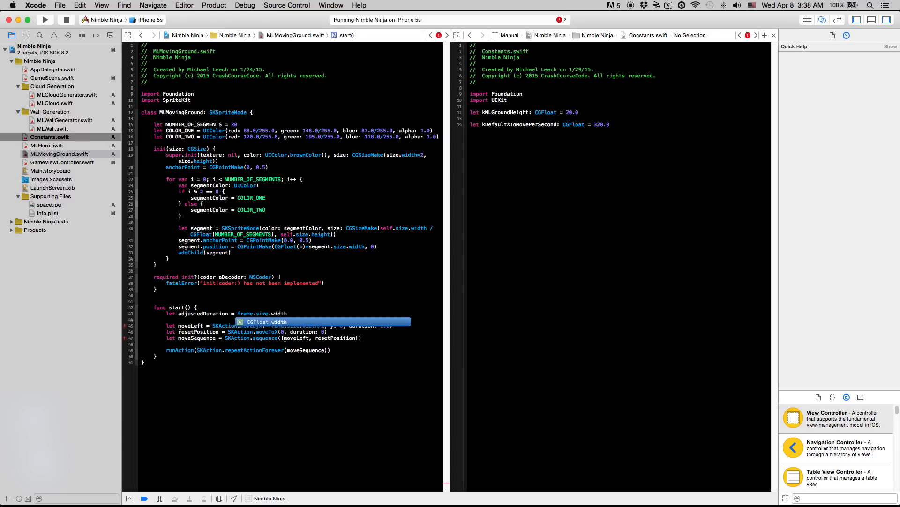
type("/ kDefaultXToMovePerSecond")
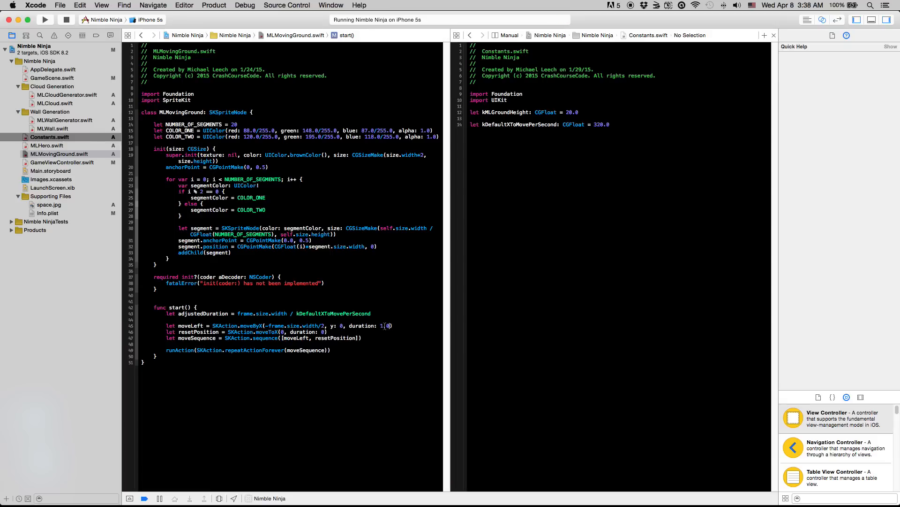
Step: Set the ground move action's duration to adjustedDuration
double_click(384, 325)
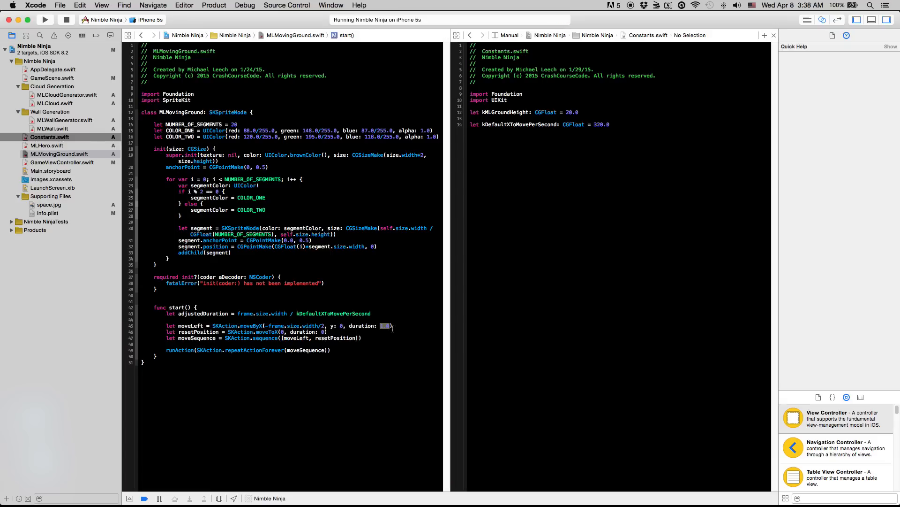
type("1.0")
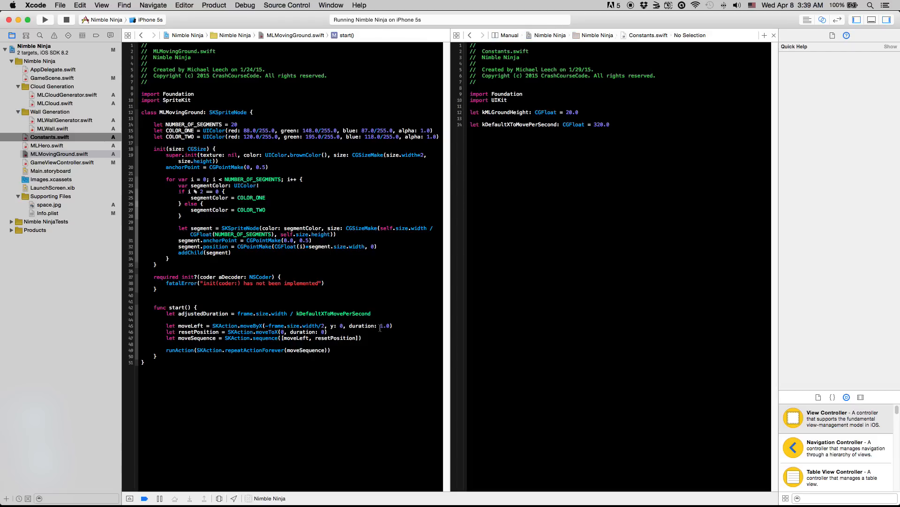
double_click(384, 326)
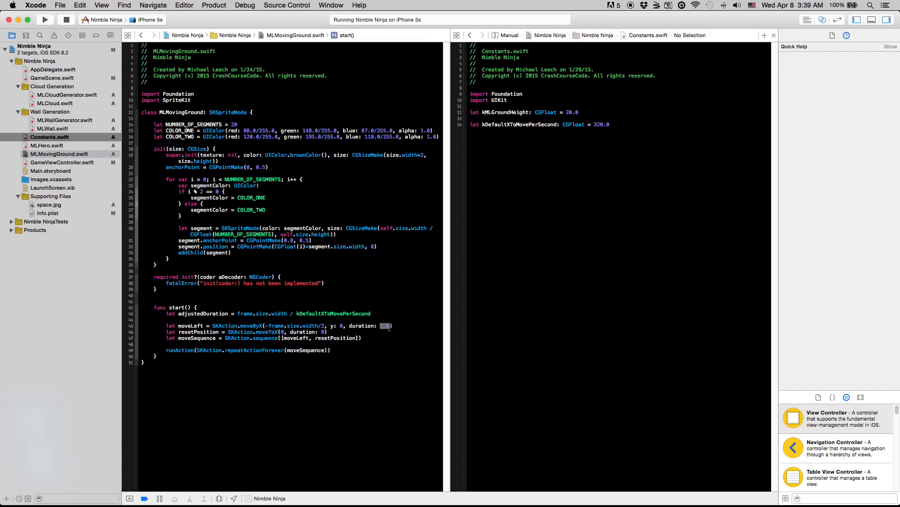
type("adjustedDuration")
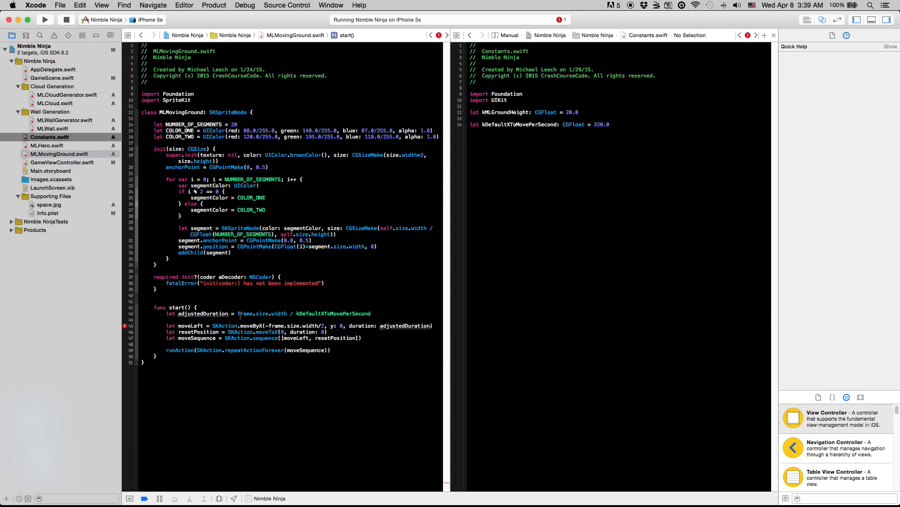
Step: Wrap the adjustedDuration expression in NSTimeInterval(...)
type("NSTimeInterval(")
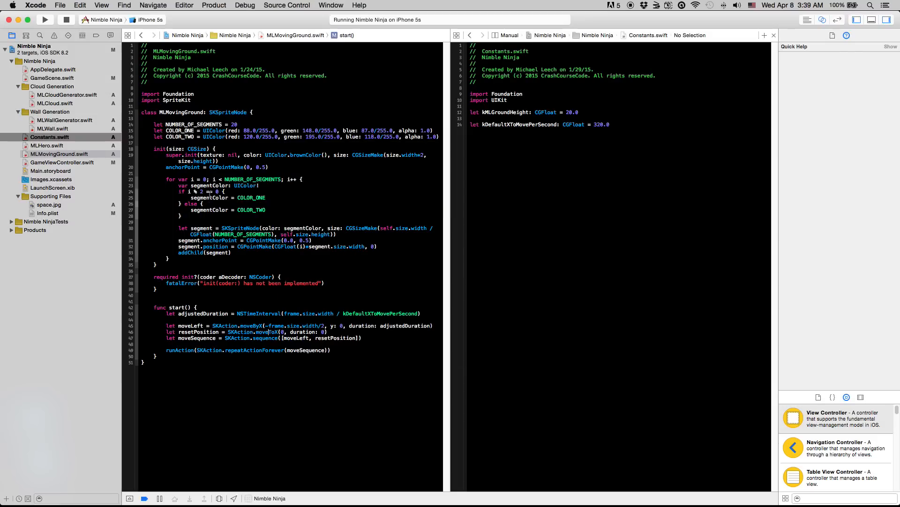
mouse_move(65, 130)
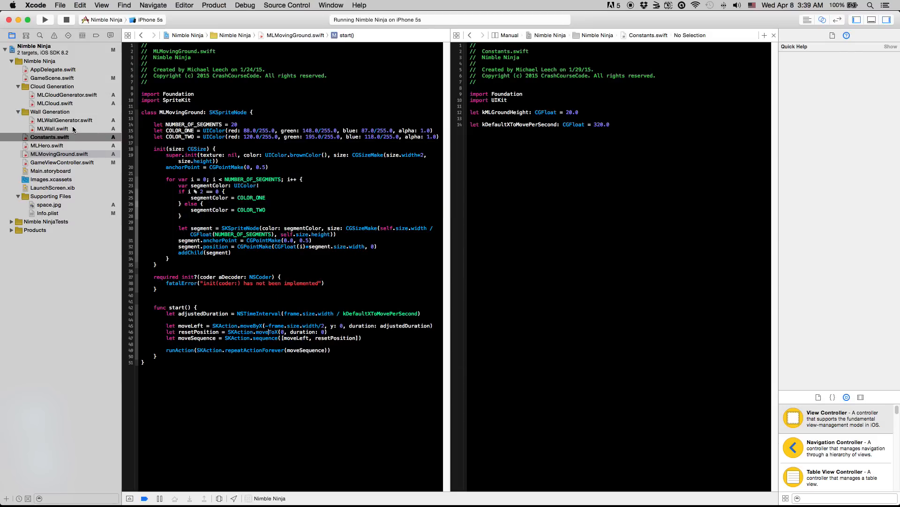
Step: Replace the wall's -300 move distance with -kDefaultXToMovePerSecond, then set ground duration to adjustedDuration/2
left_click(51, 128)
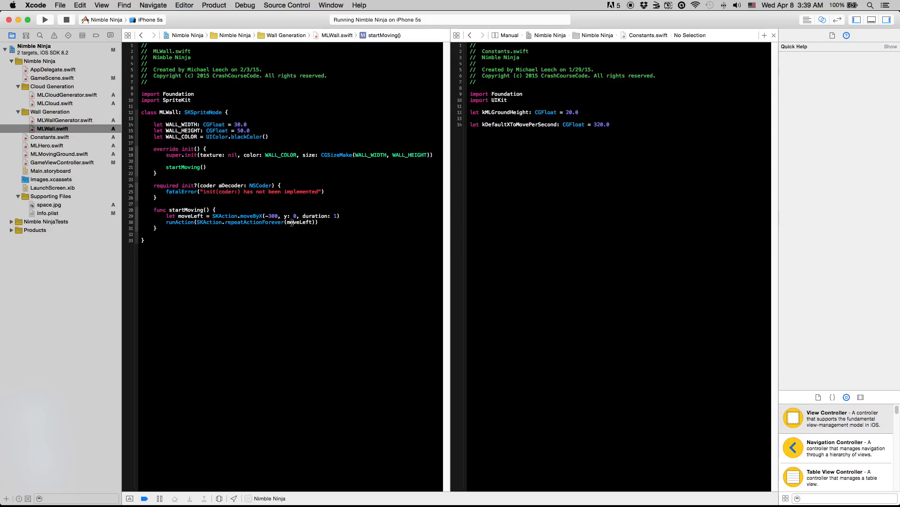
double_click(272, 216)
type("kDefaultXToMovePerSecond")
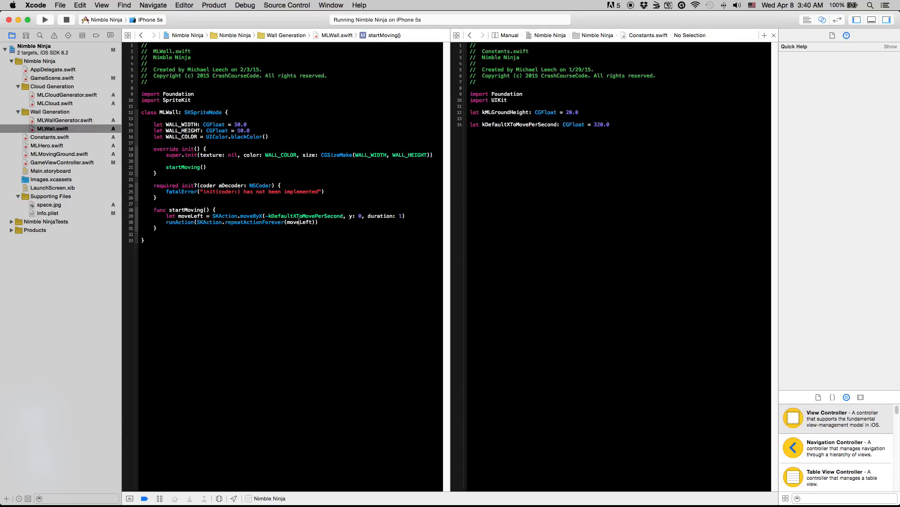
left_click(56, 154)
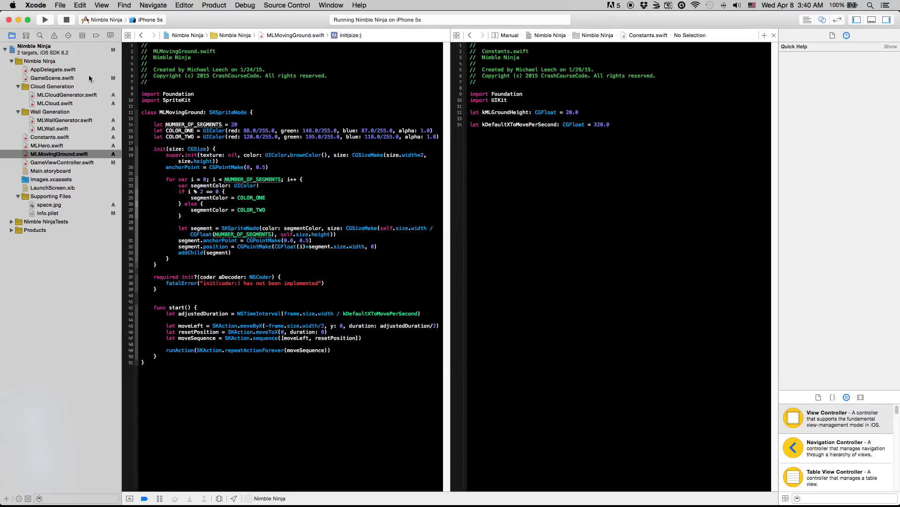
Step: In GameScene, create tapToStartLabel as an SKLabelNode with text 'Tap to start!'
left_click(51, 78)
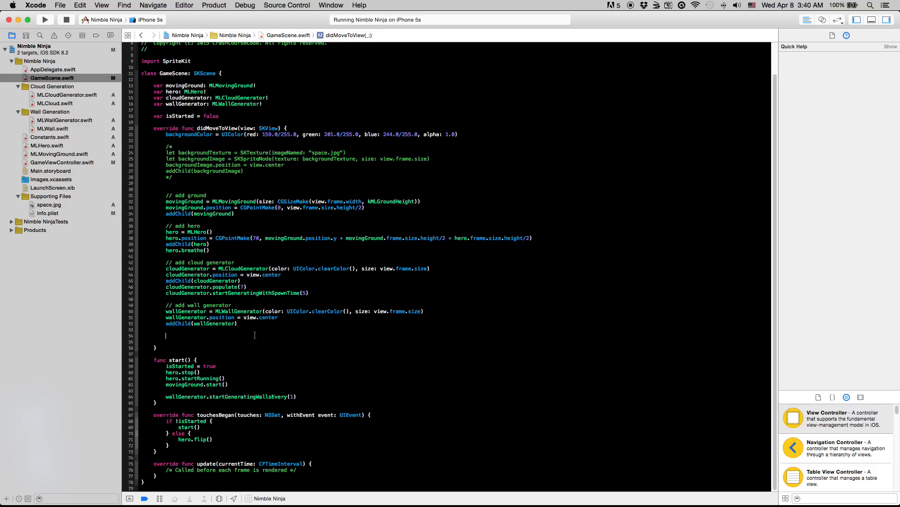
type("// add start label")
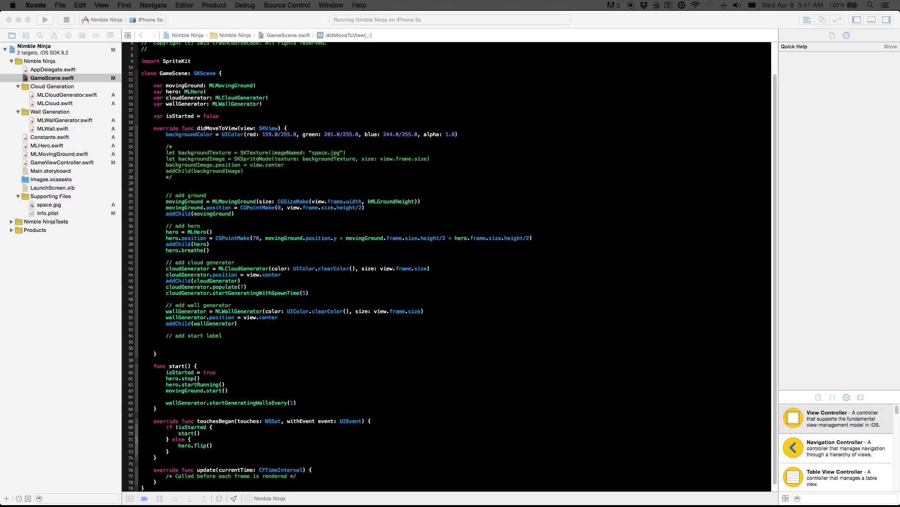
mouse_move(680, 367)
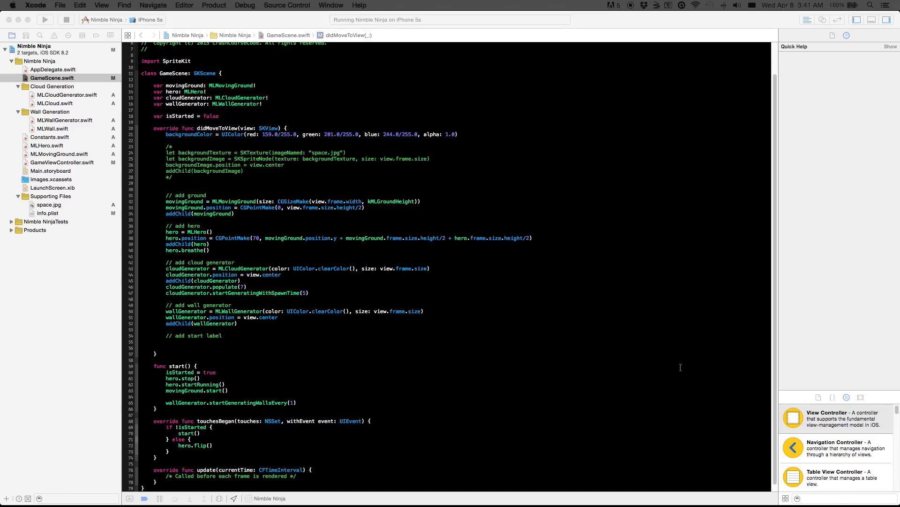
left_click(166, 347)
type("let ")
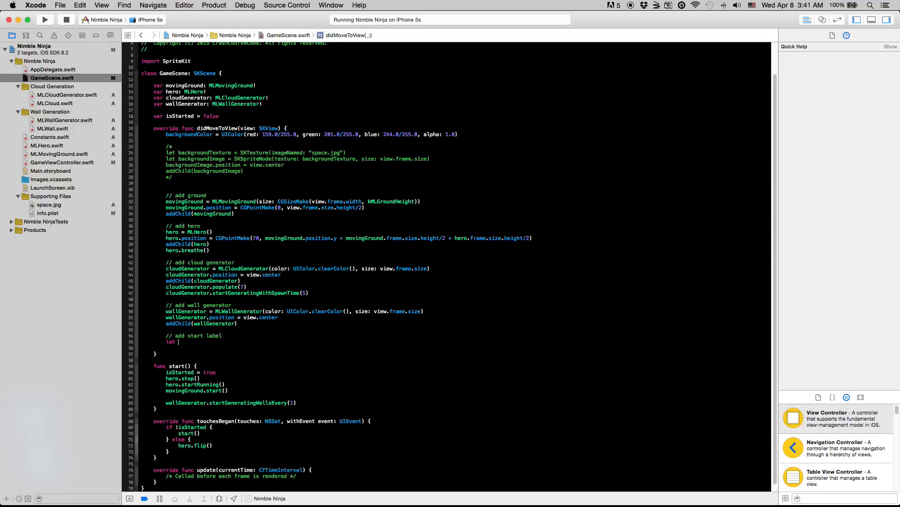
type("tapToStart")
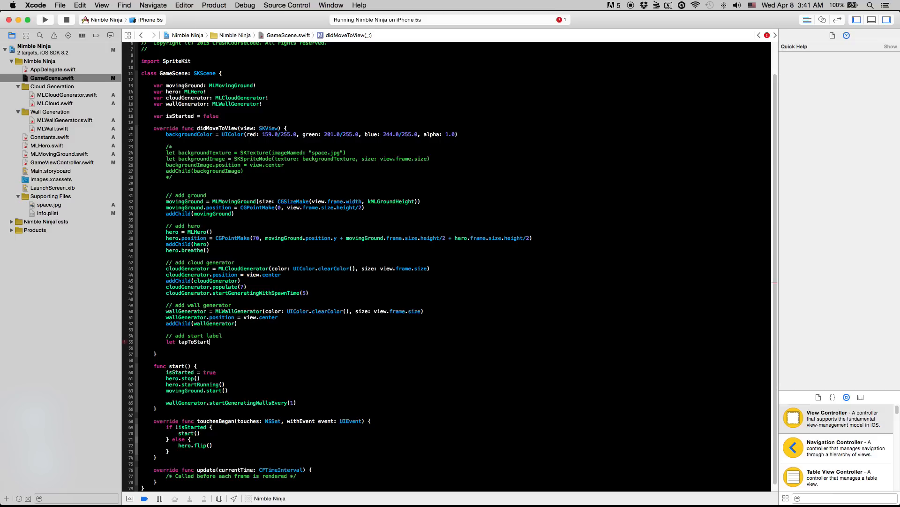
type("Label = SKLabelNode(")
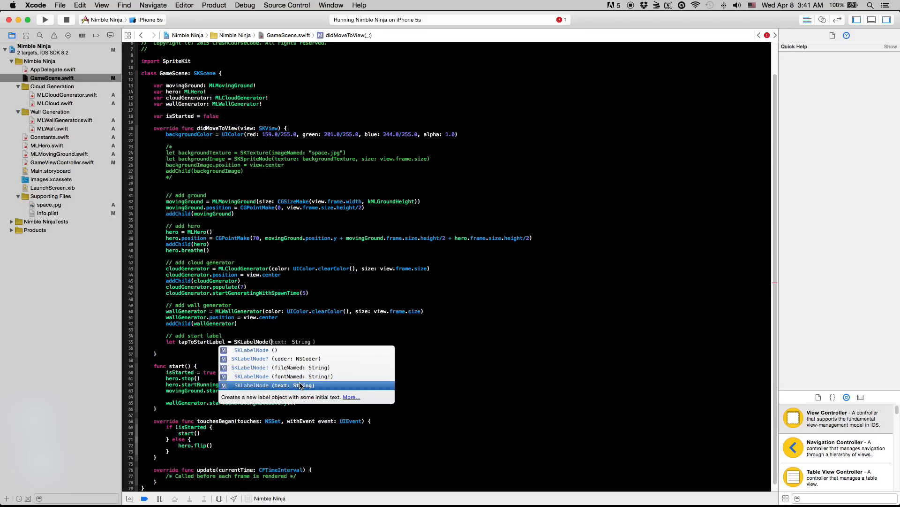
left_click(274, 385)
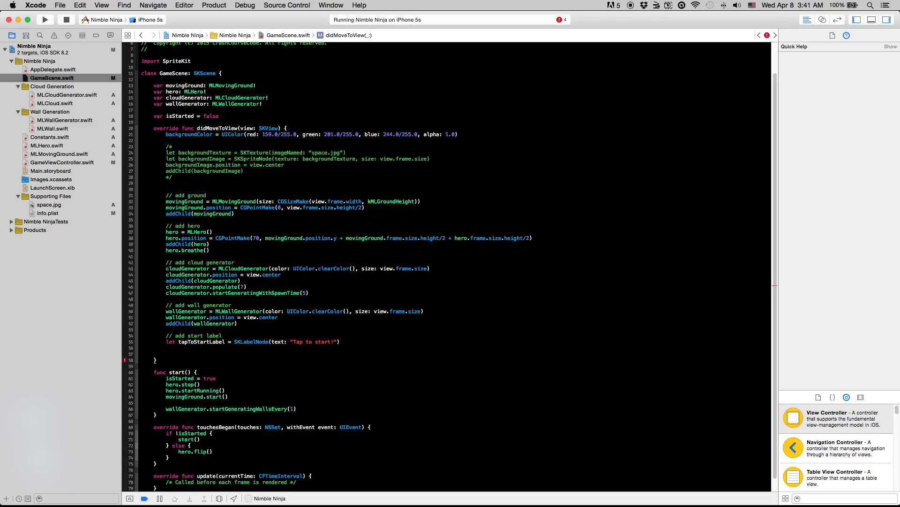
Step: Position the label at view.center, make its font black, add it to the scene, and run
type("tapToStartLabel")
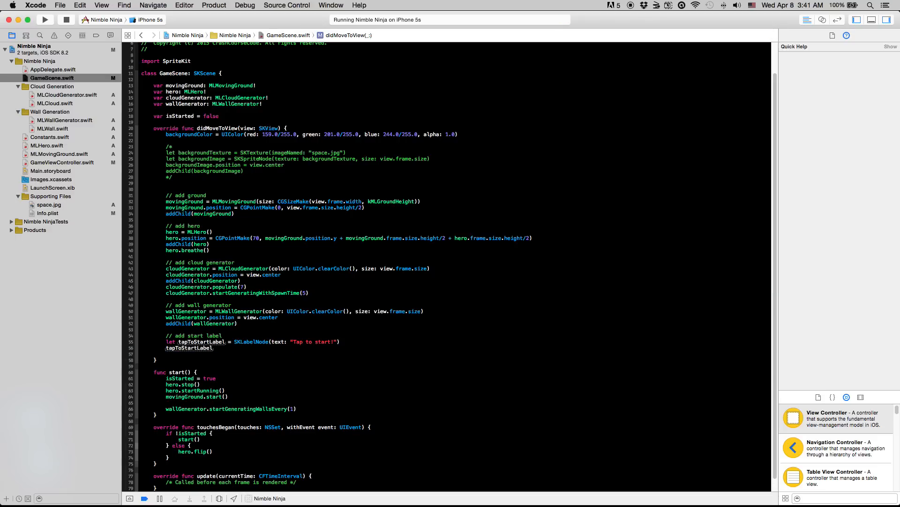
type(".position = view.")
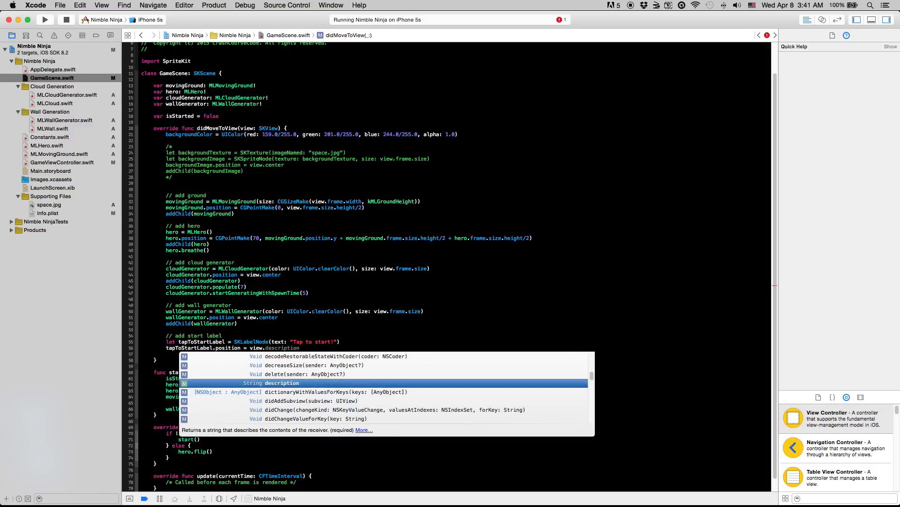
type("center")
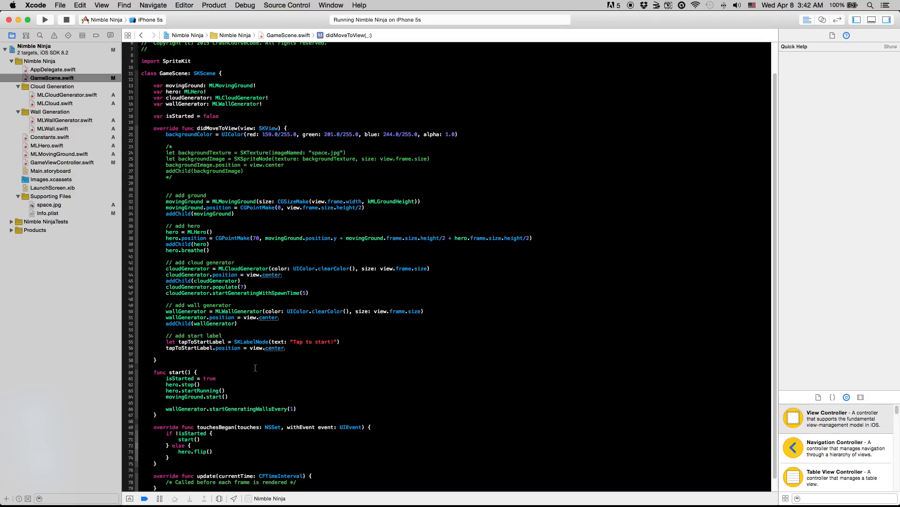
type("view")
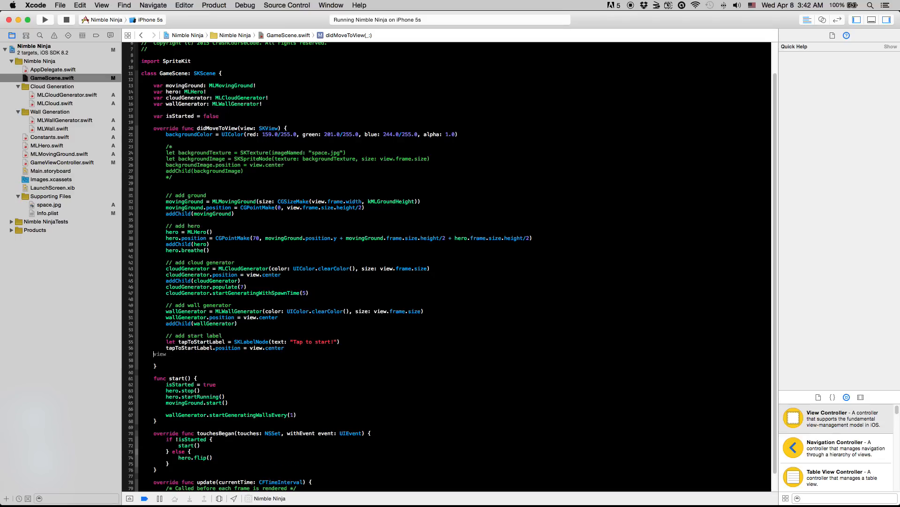
type("tapToStartLabel.fontColor=")
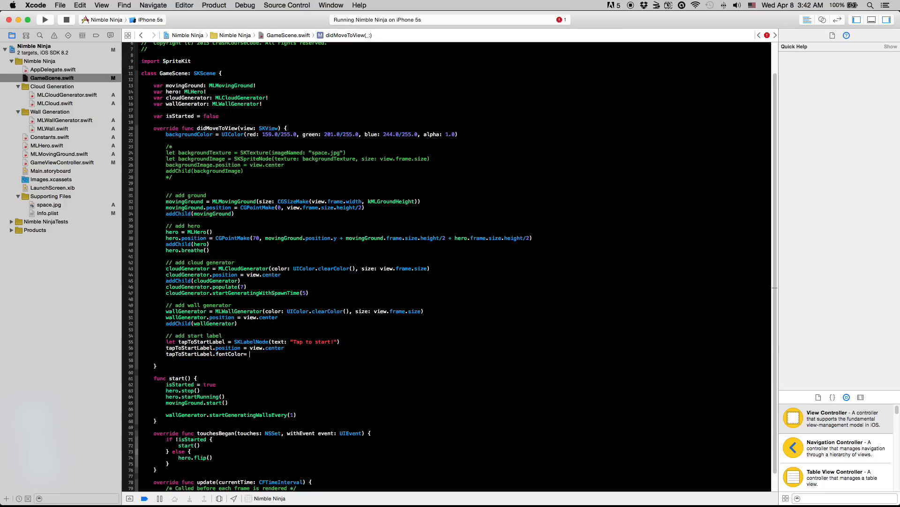
type("UIColor.blackColor(")
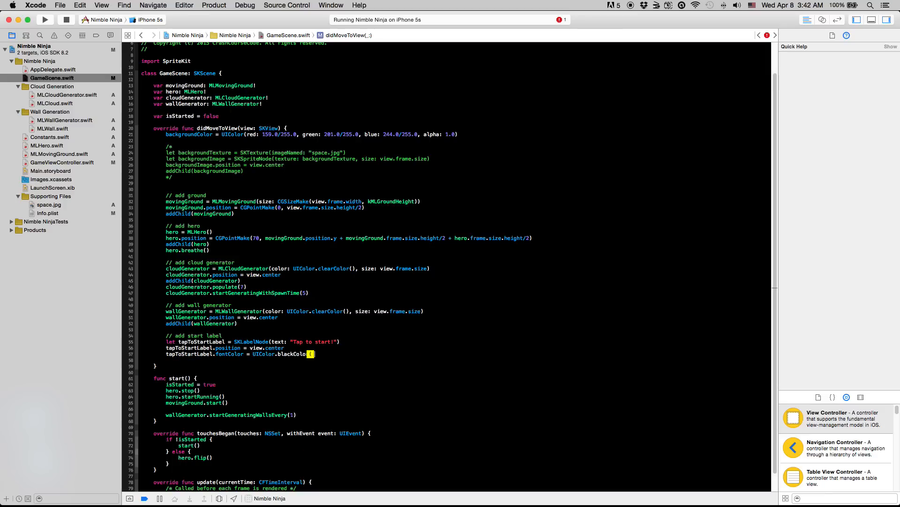
type("addChild(tapToStartLabel")
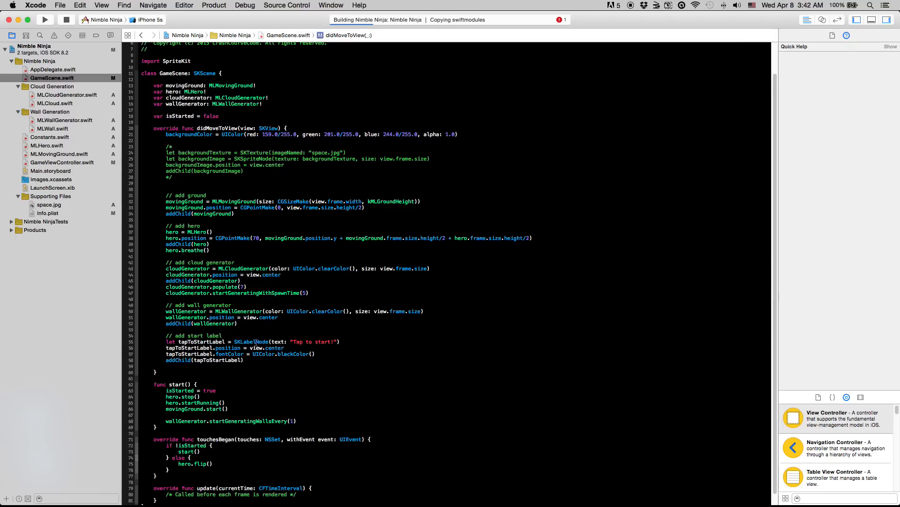
Step: Check the simulator shows 'Tap to start!' centred on the game screen
left_click(45, 20)
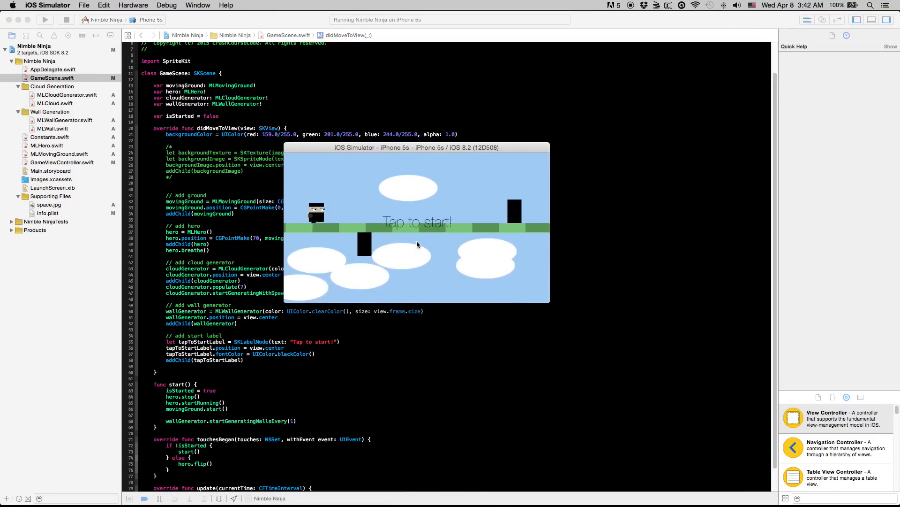
mouse_move(642, 490)
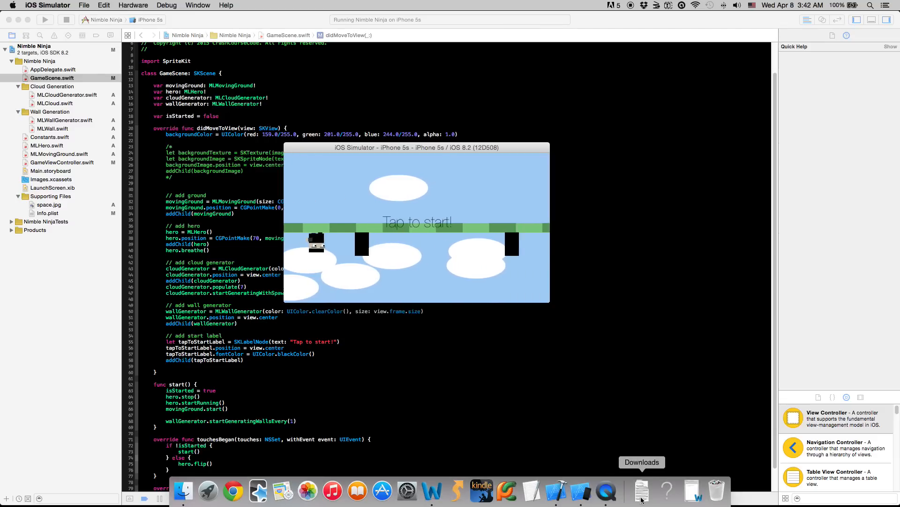
left_click(606, 490)
type("tapTo")
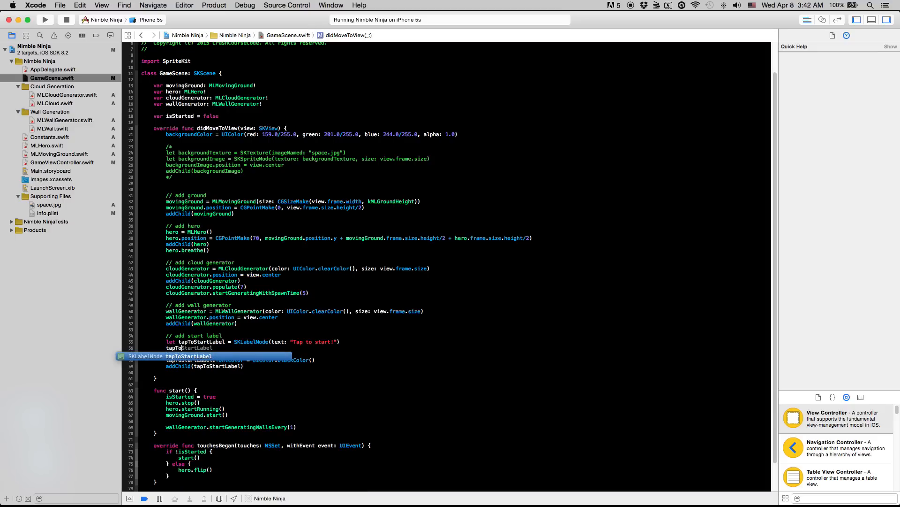
Step: Set tapToStartLabel.name to "tapToStartLabel" below the label's declaration
type(".name = \"")
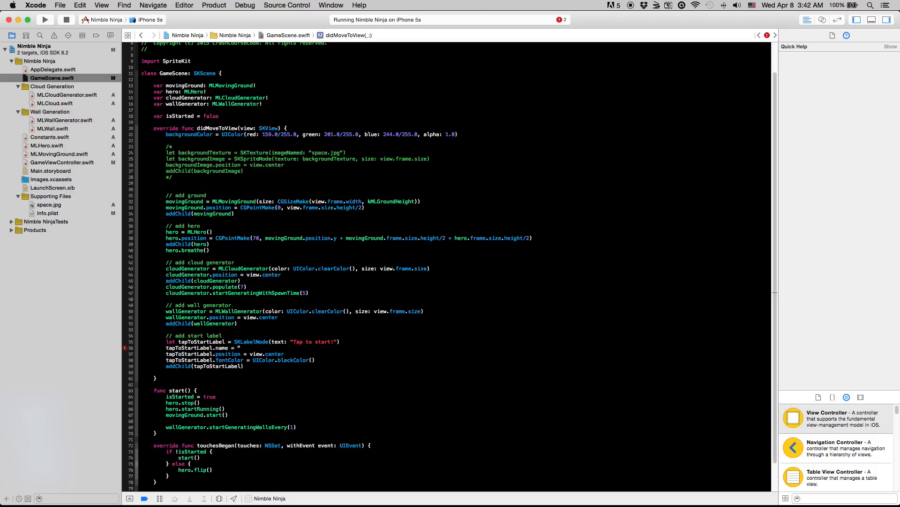
type("taps")
type("childNodeWithName(\"tapToStartLabel\")")
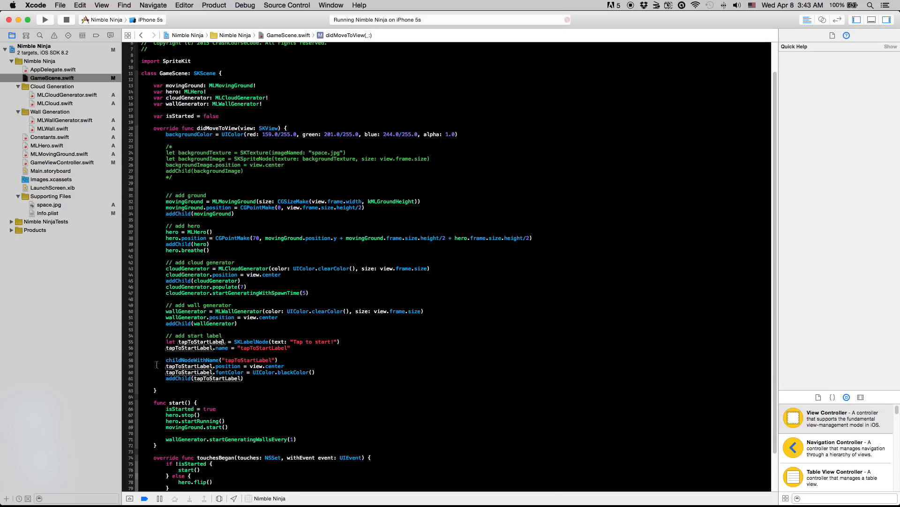
scroll("down", 3)
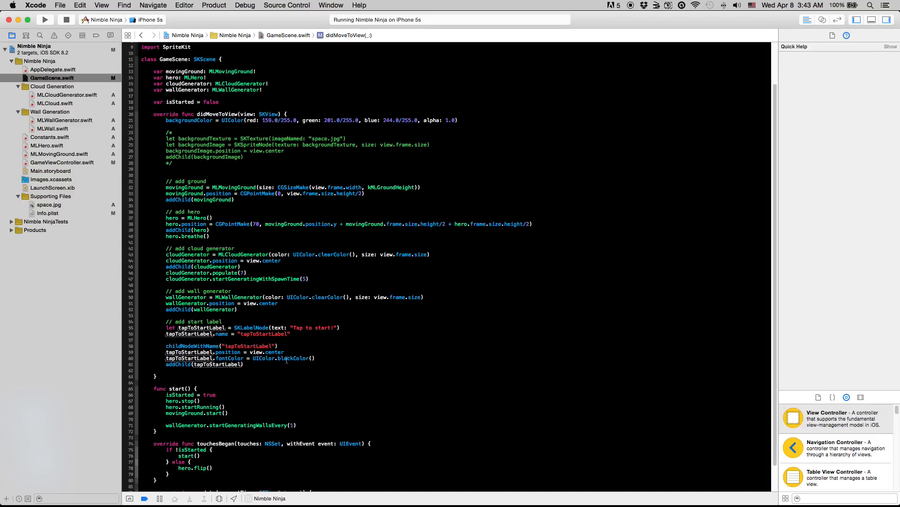
scroll("down", 3)
type("tap")
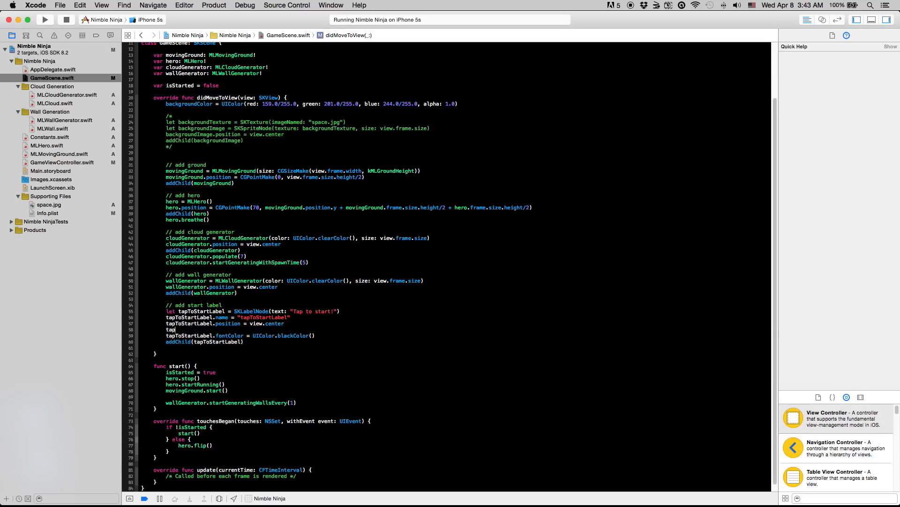
Step: Use Helvetica font and place the label at view centre x, centre y + 40
type("fontColor")
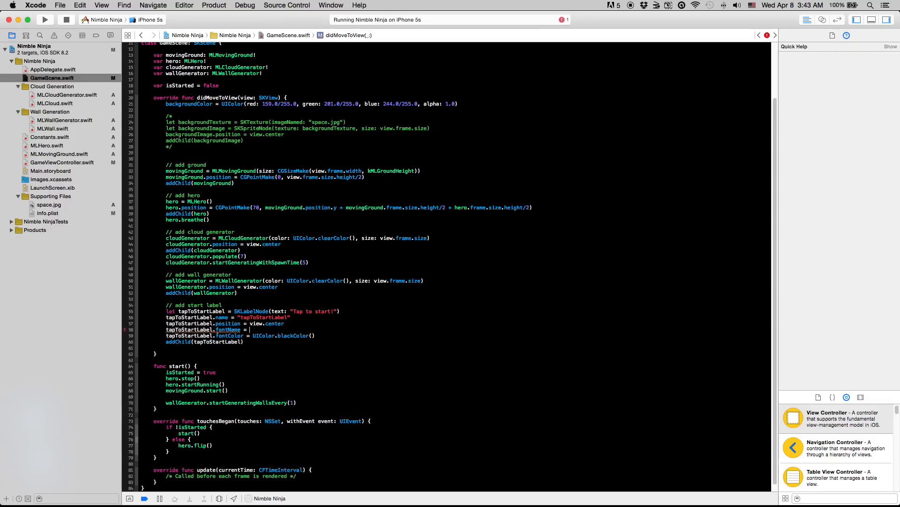
type("\"Helvetica\"")
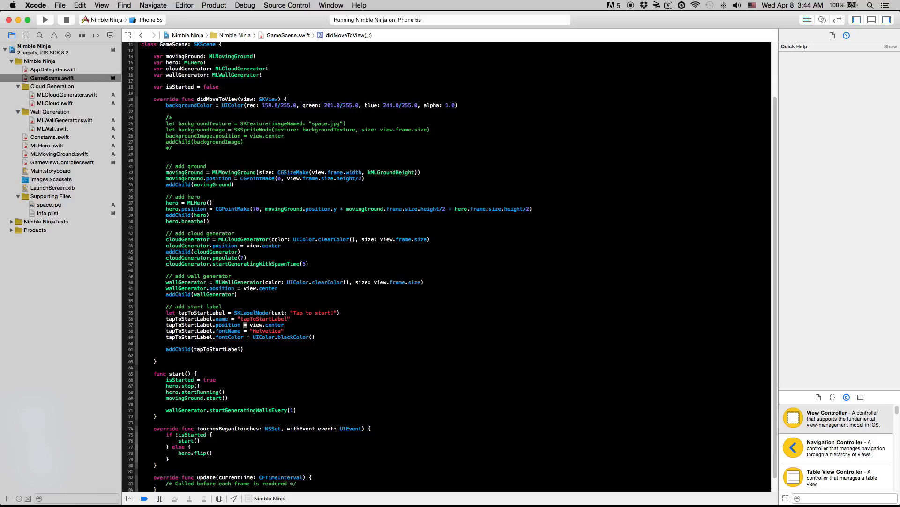
double_click(227, 325)
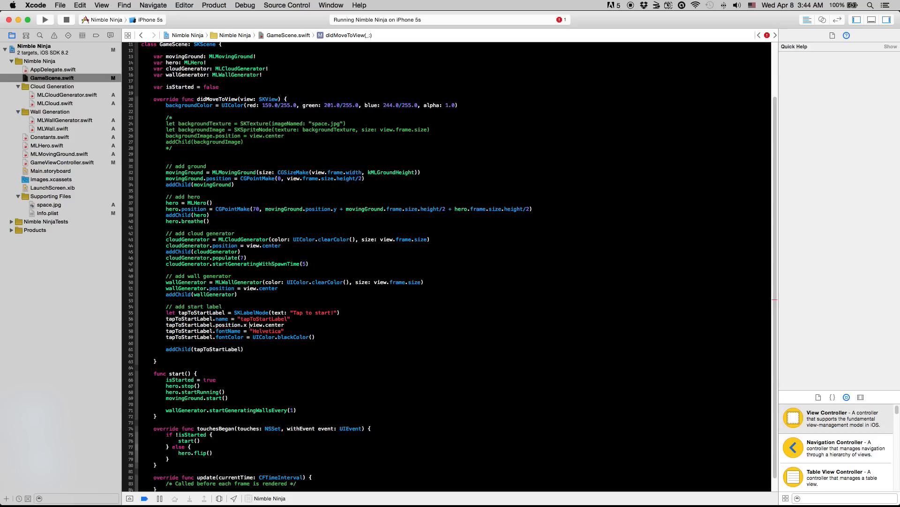
type(".x")
type("tapToStartLabel.position.y = view.center.y")
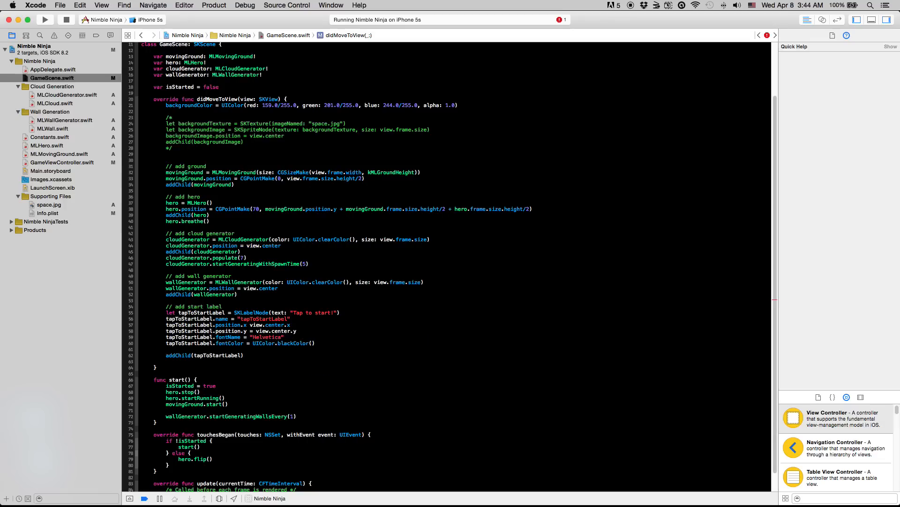
type("+ 40")
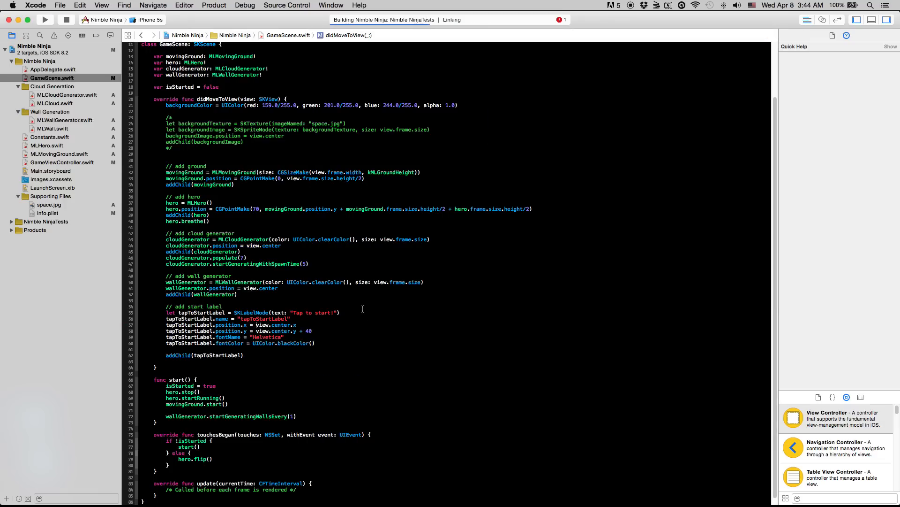
Step: Add tapToStartLabel.fontSize = 22.0 after the fontColor line
left_click(45, 19)
type("tapToStartLabel")
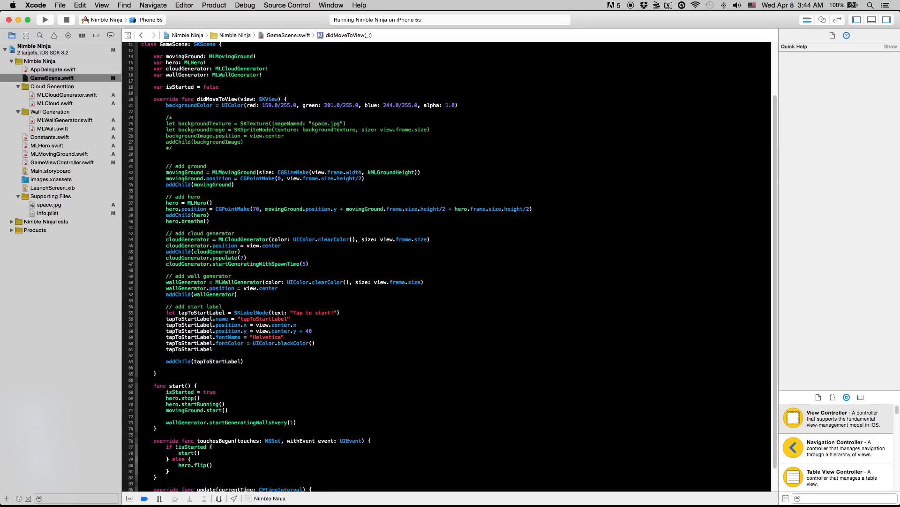
type(".fontSize =")
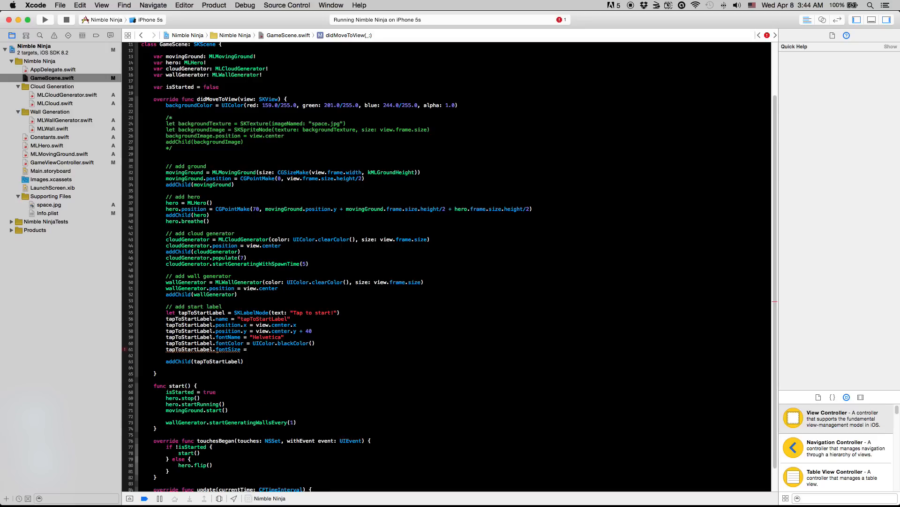
type("22.0")
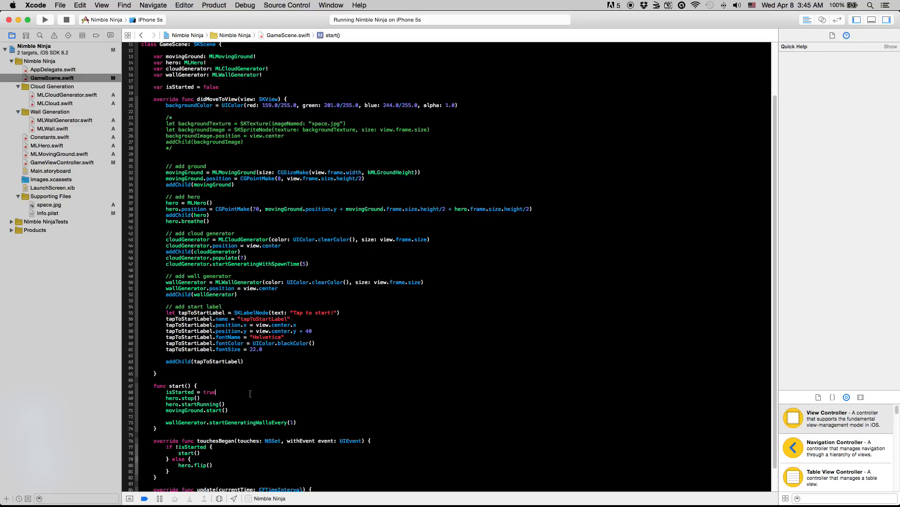
Step: In start(), find the tapToStartLabel node and call removeFromParent() on it
key("Return")
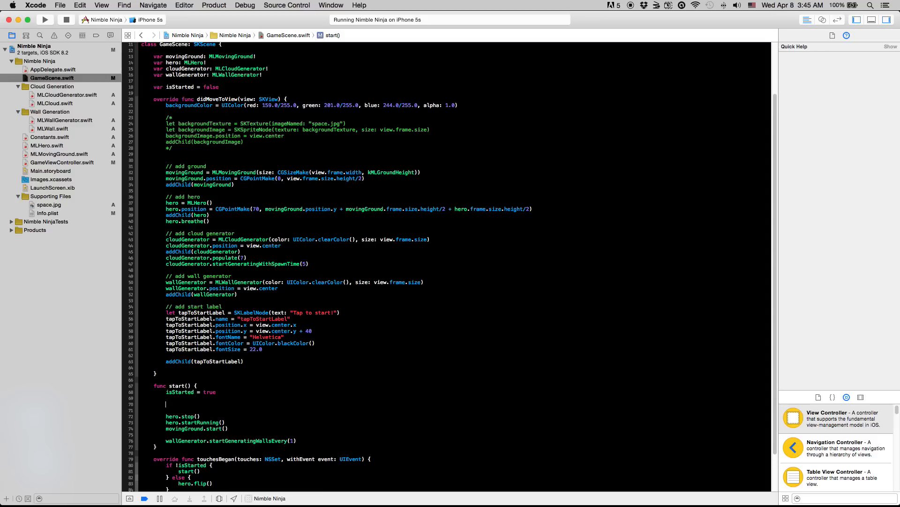
type("let tapToStartLabel = childNodeWithName(\"tapToStartLabel")
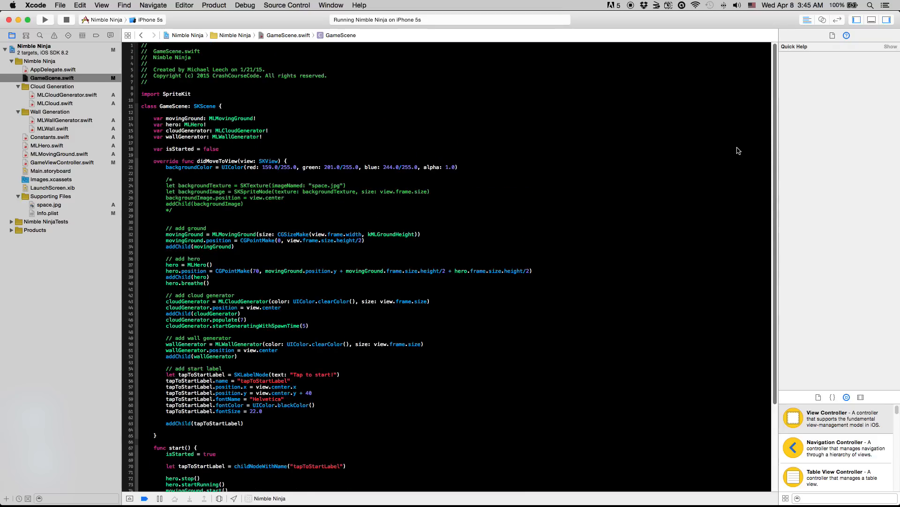
scroll("down", 3)
type("tapToStartLabel?.removeFromParent()")
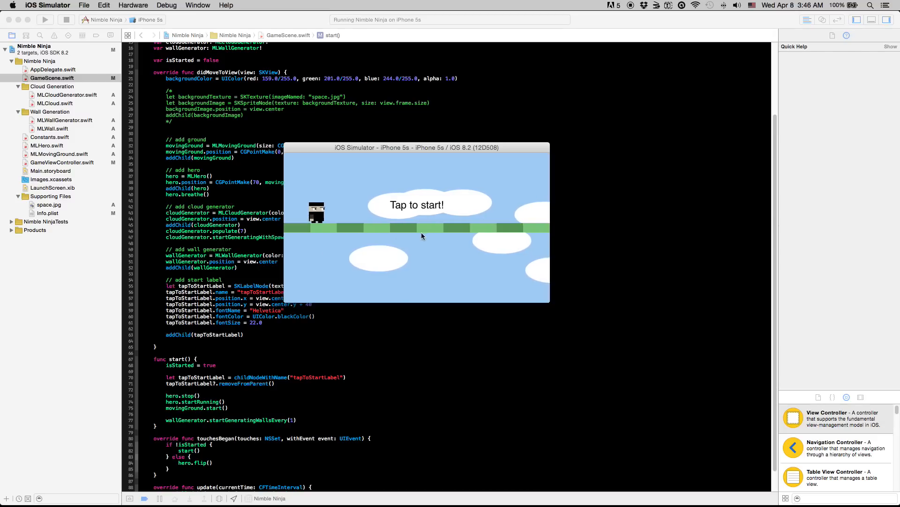
Step: Tap the simulator game screen so 'Tap to start!' disappears and walls start approaching
left_click(423, 235)
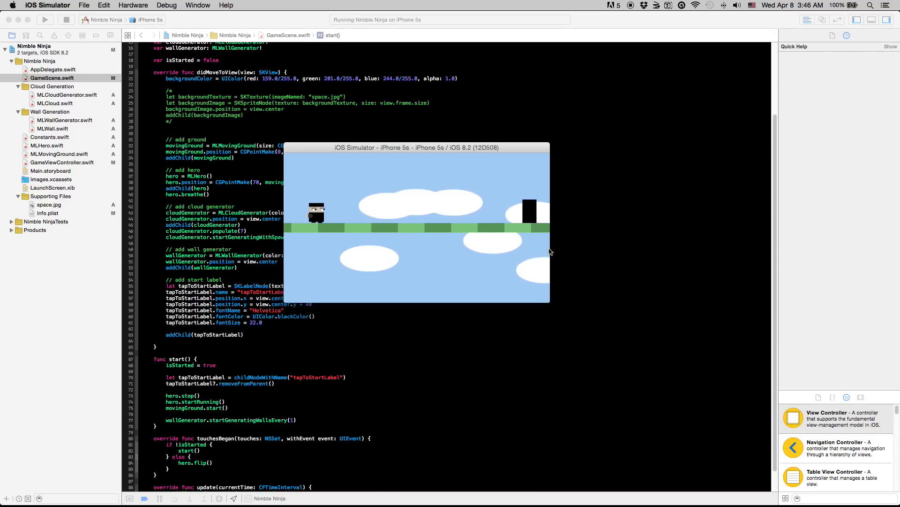